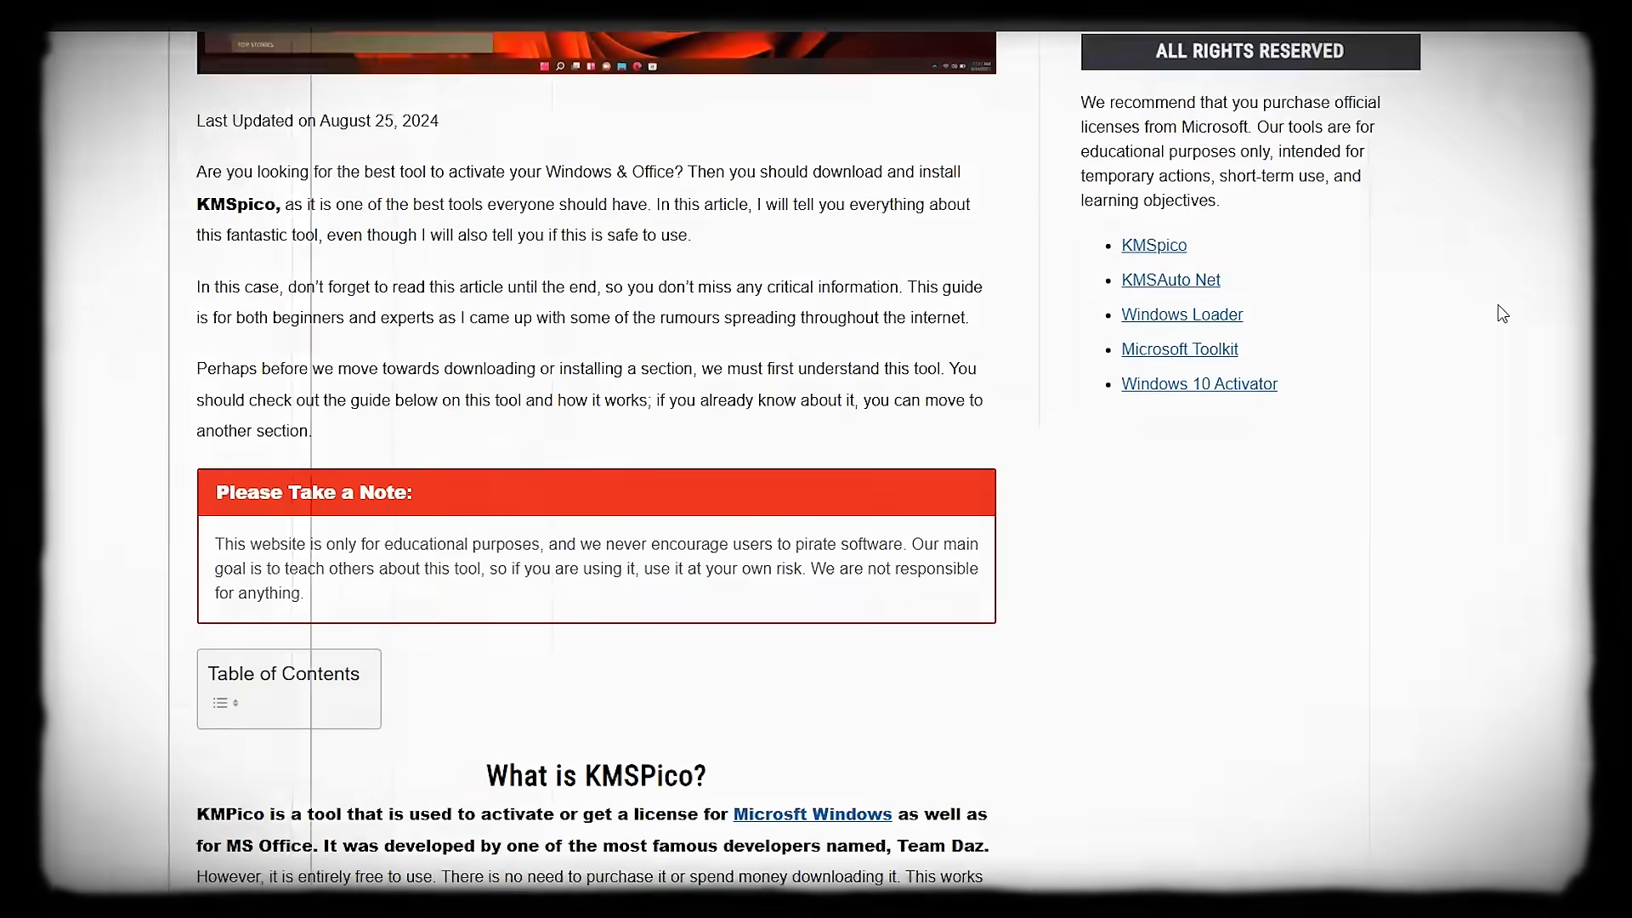
scroll(down, 3)
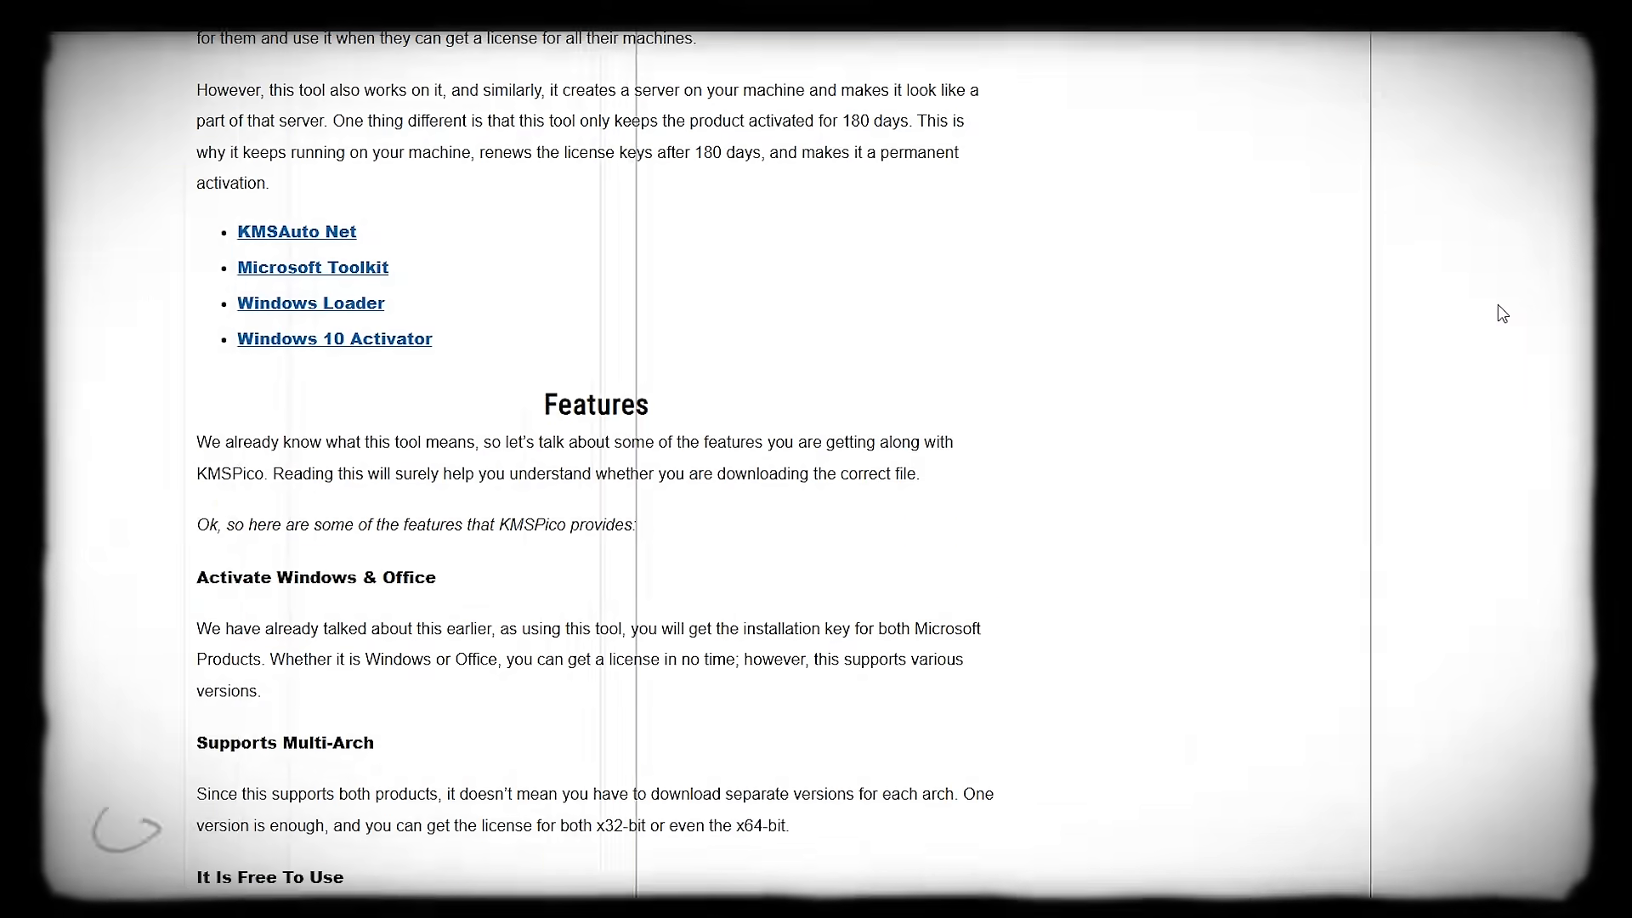
scroll(down, 3)
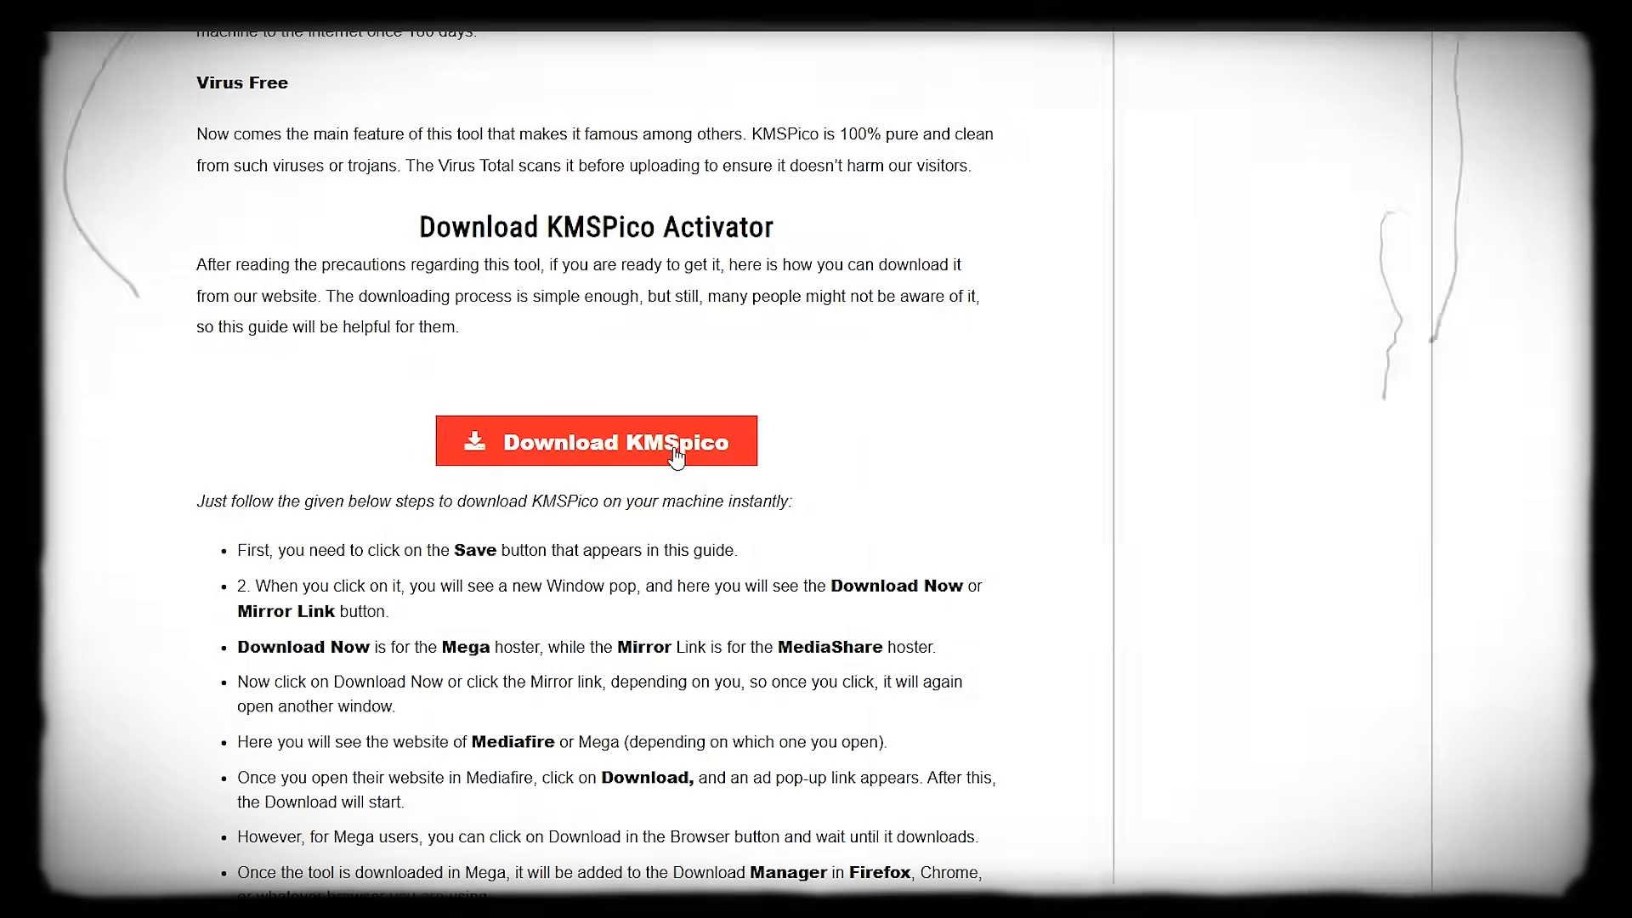
scroll(down, 3)
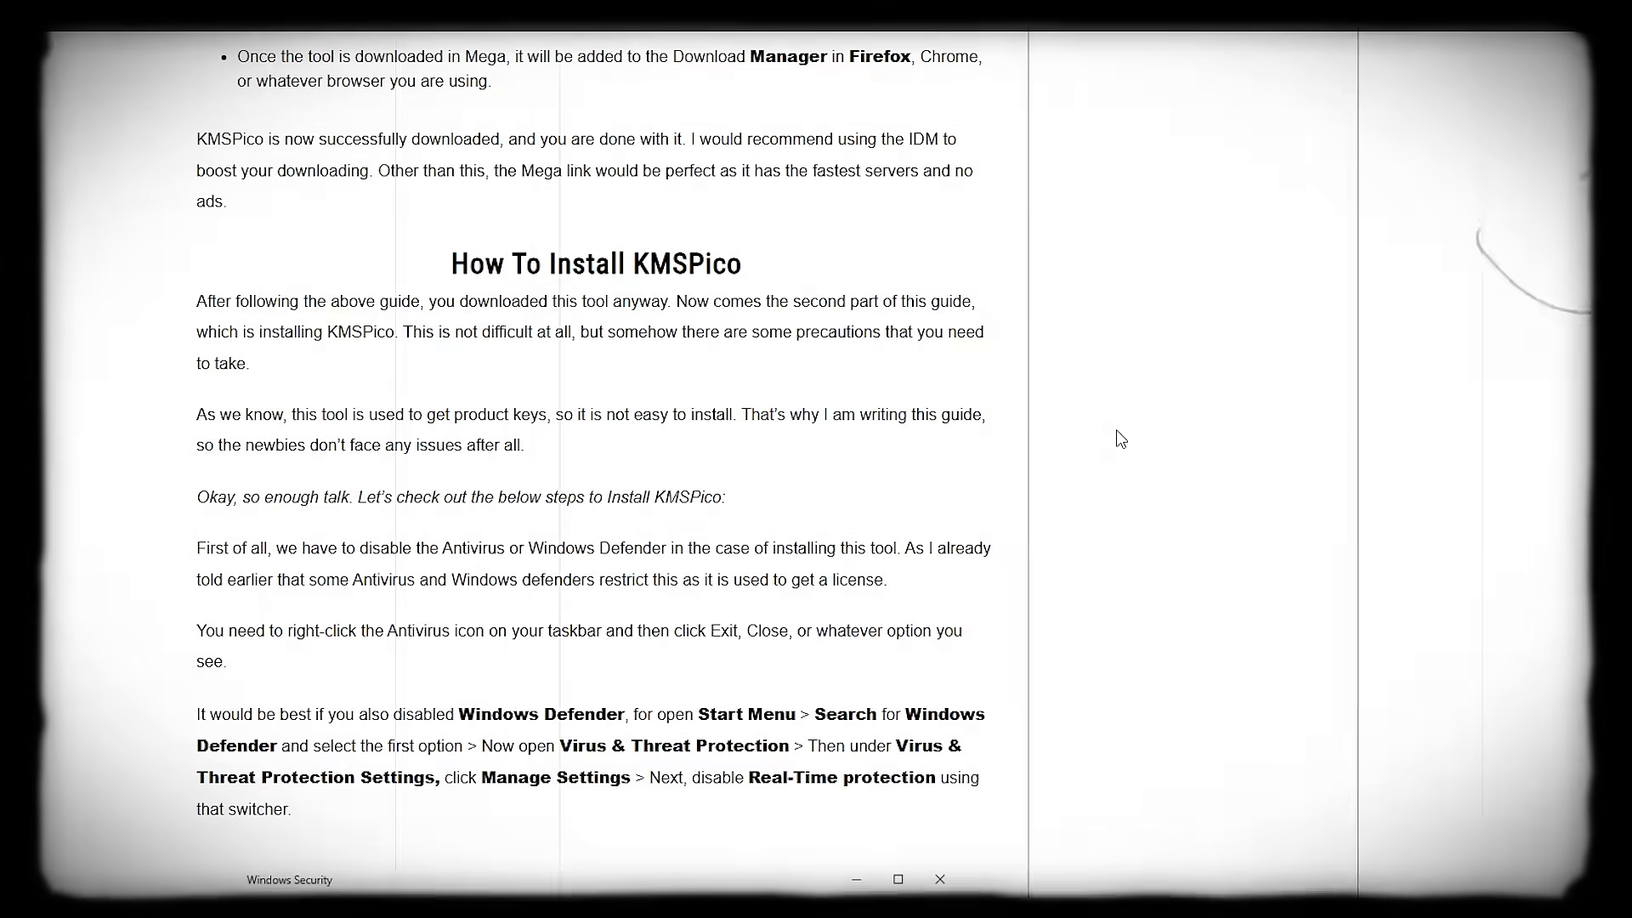
scroll(down, 3)
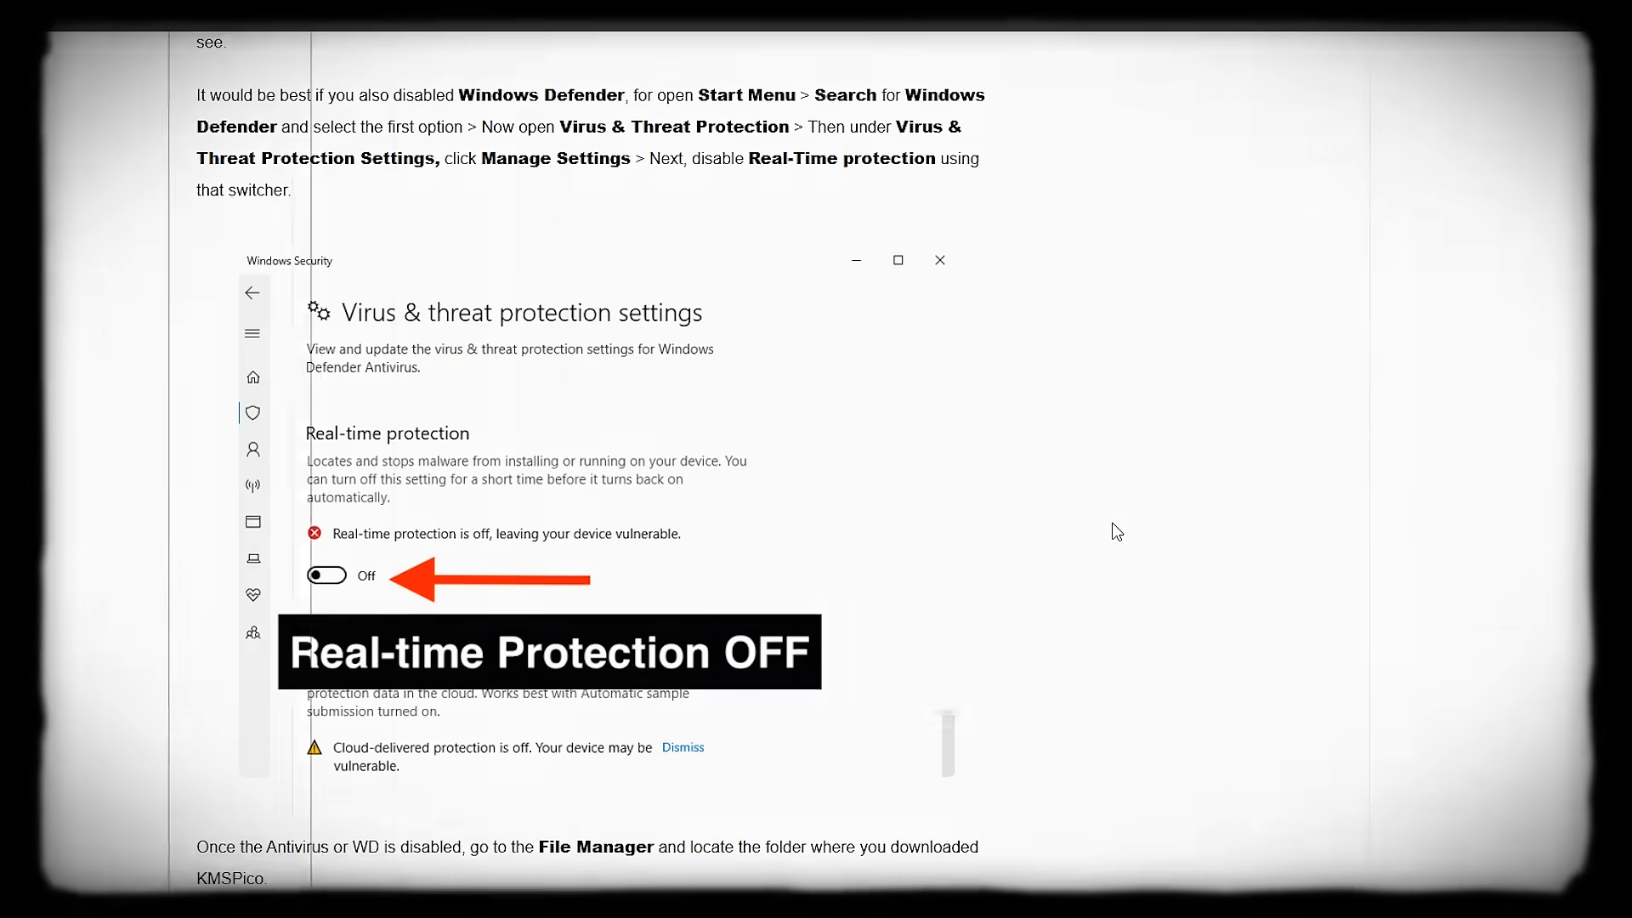
scroll(down, 3)
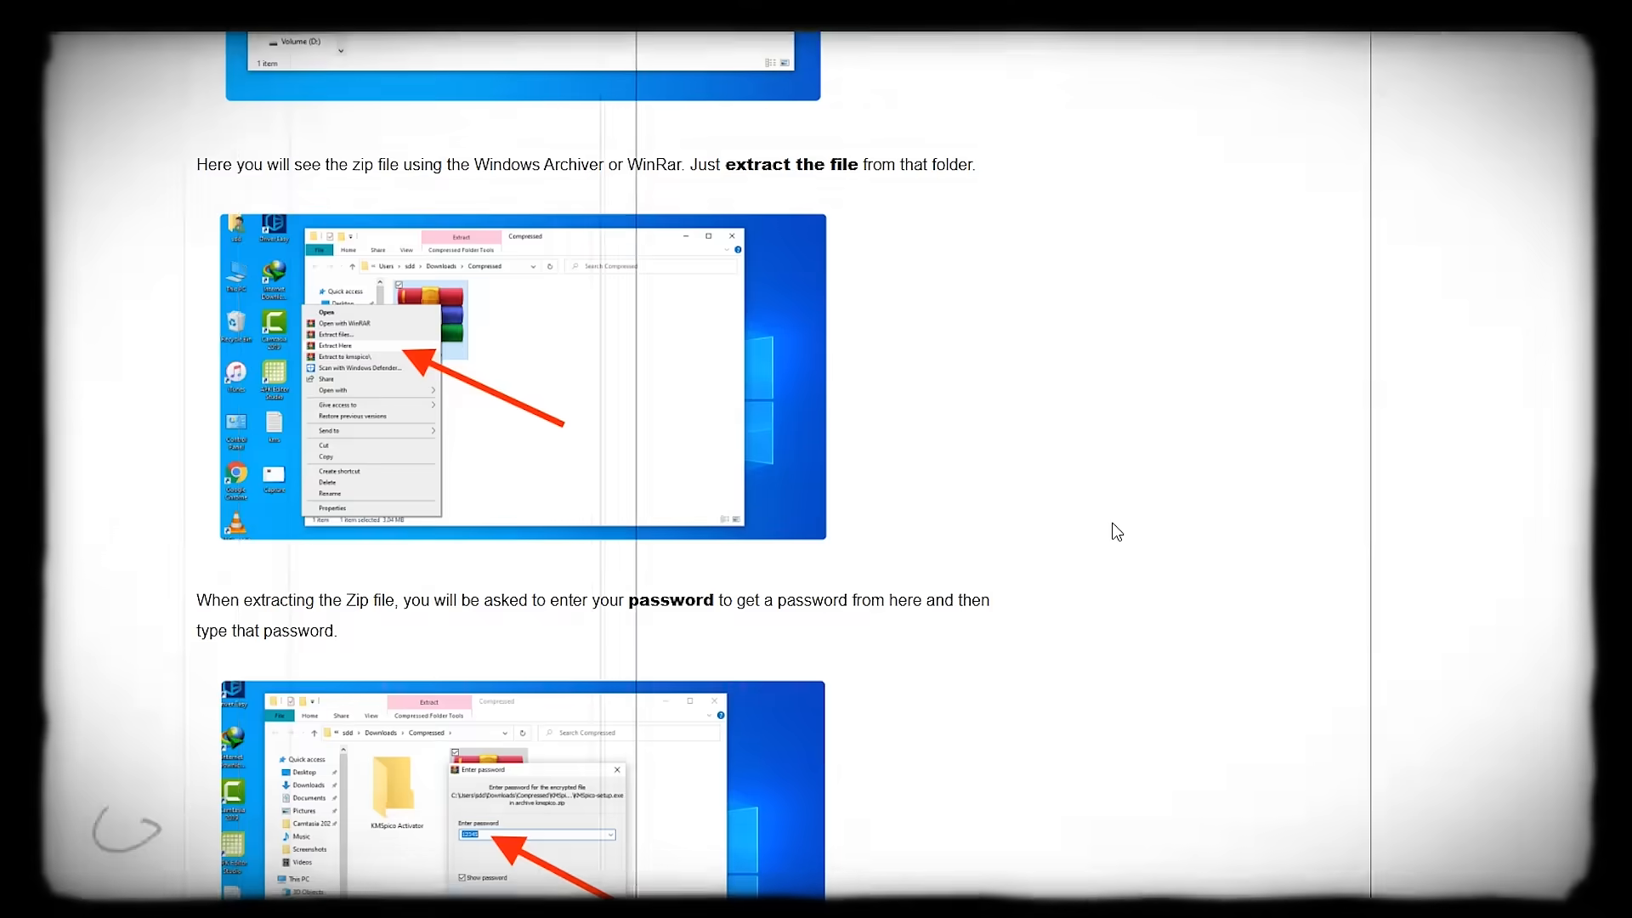
scroll(down, 3)
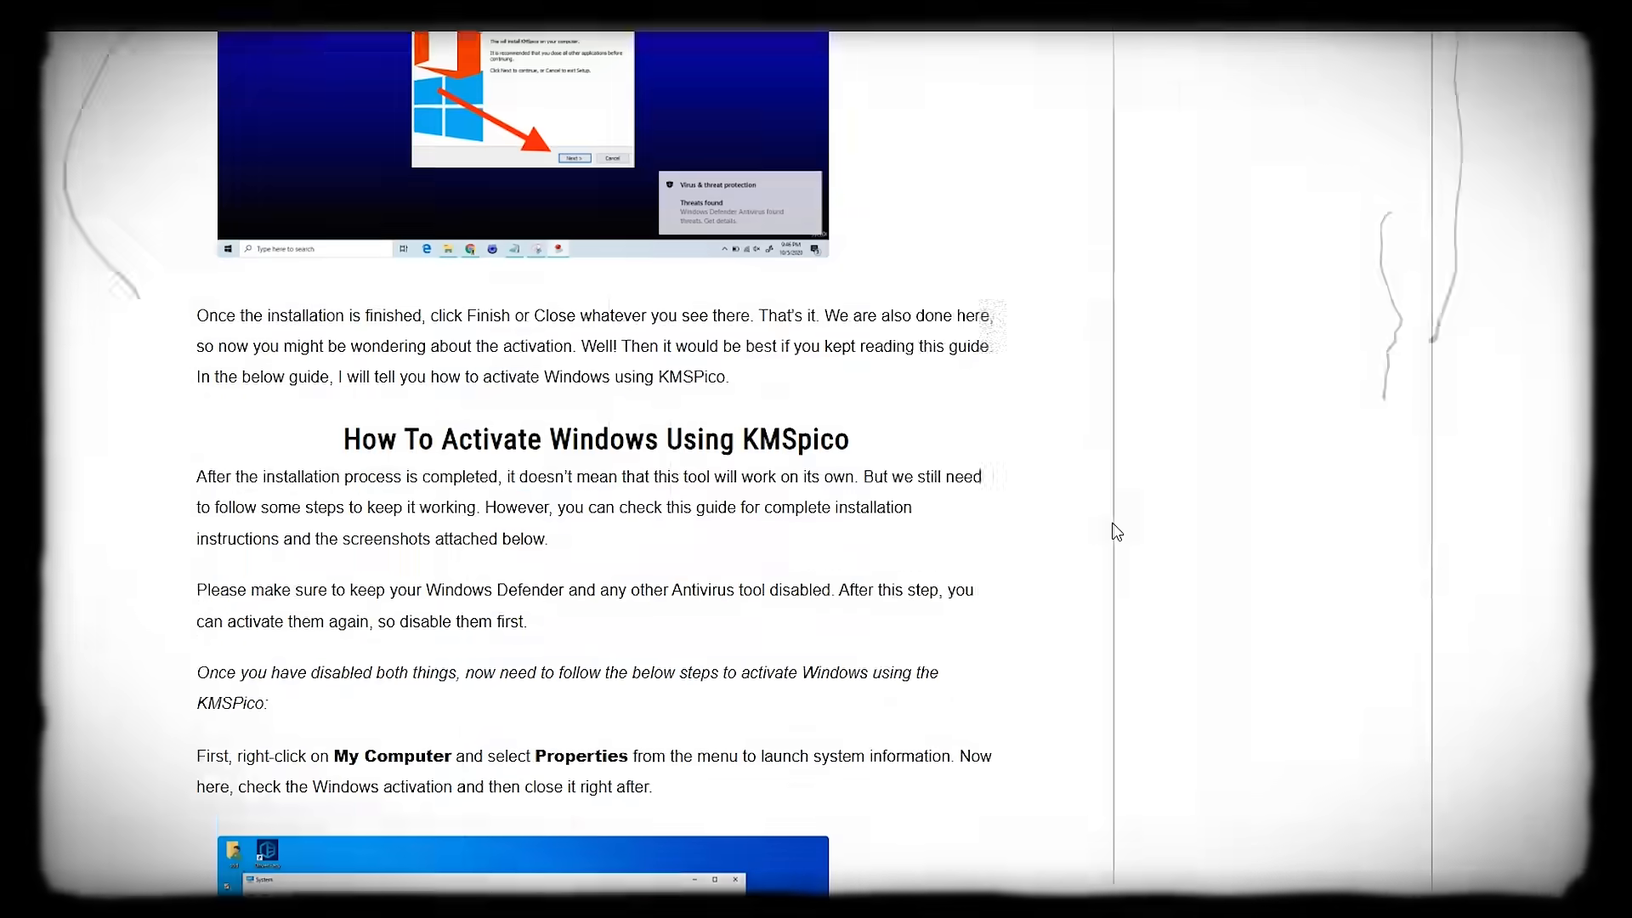
scroll(down, 3)
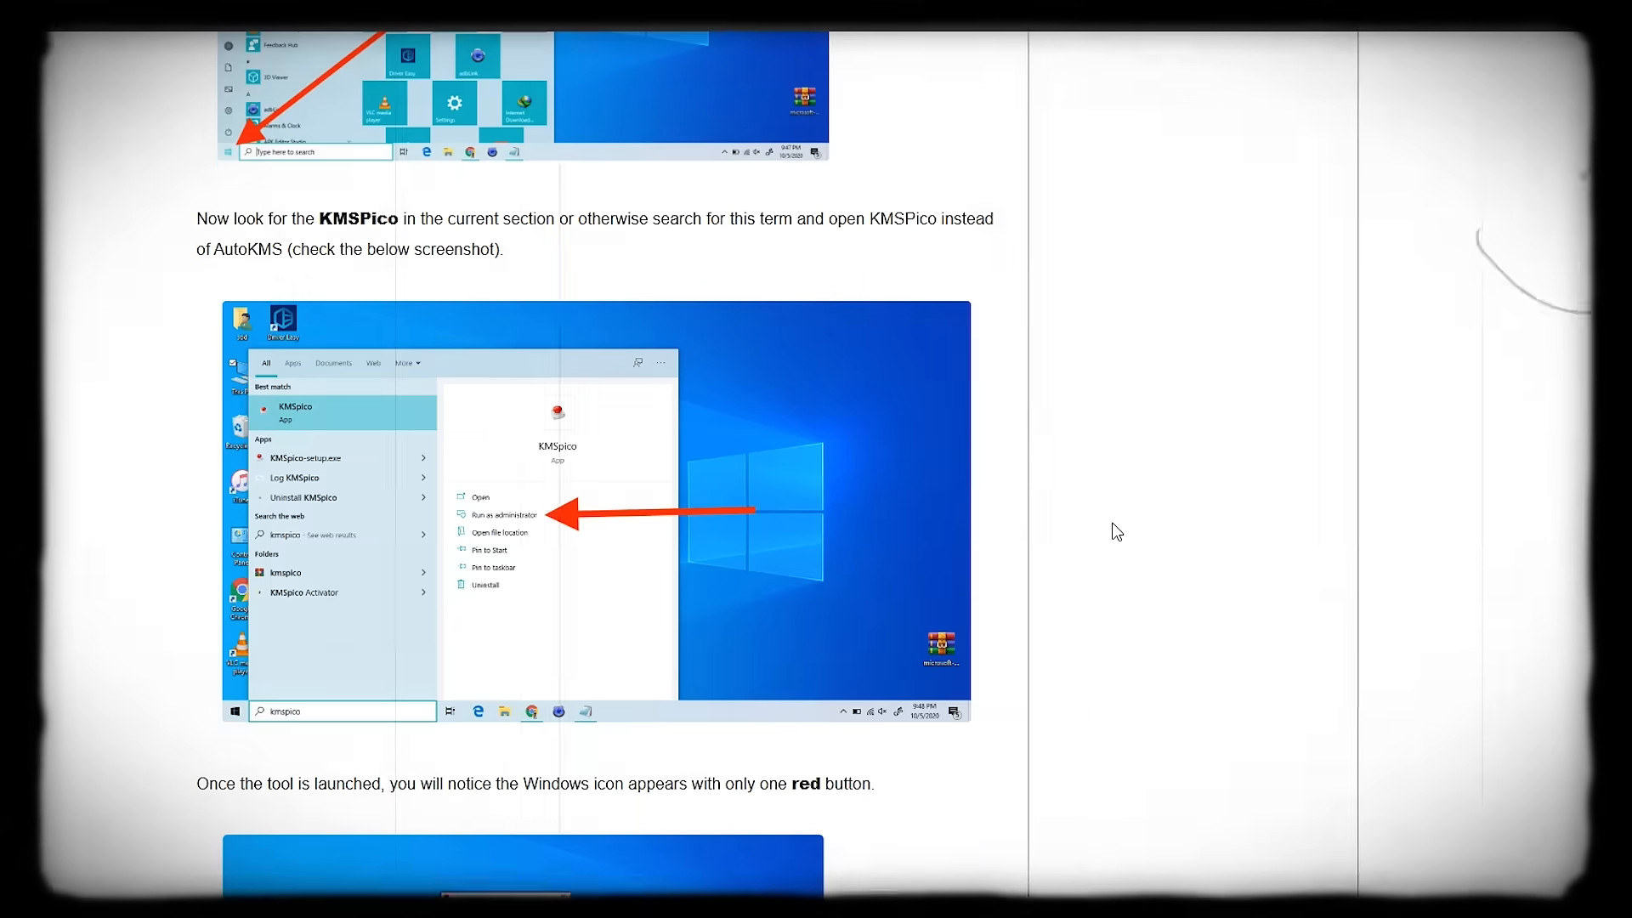
scroll(down, 3)
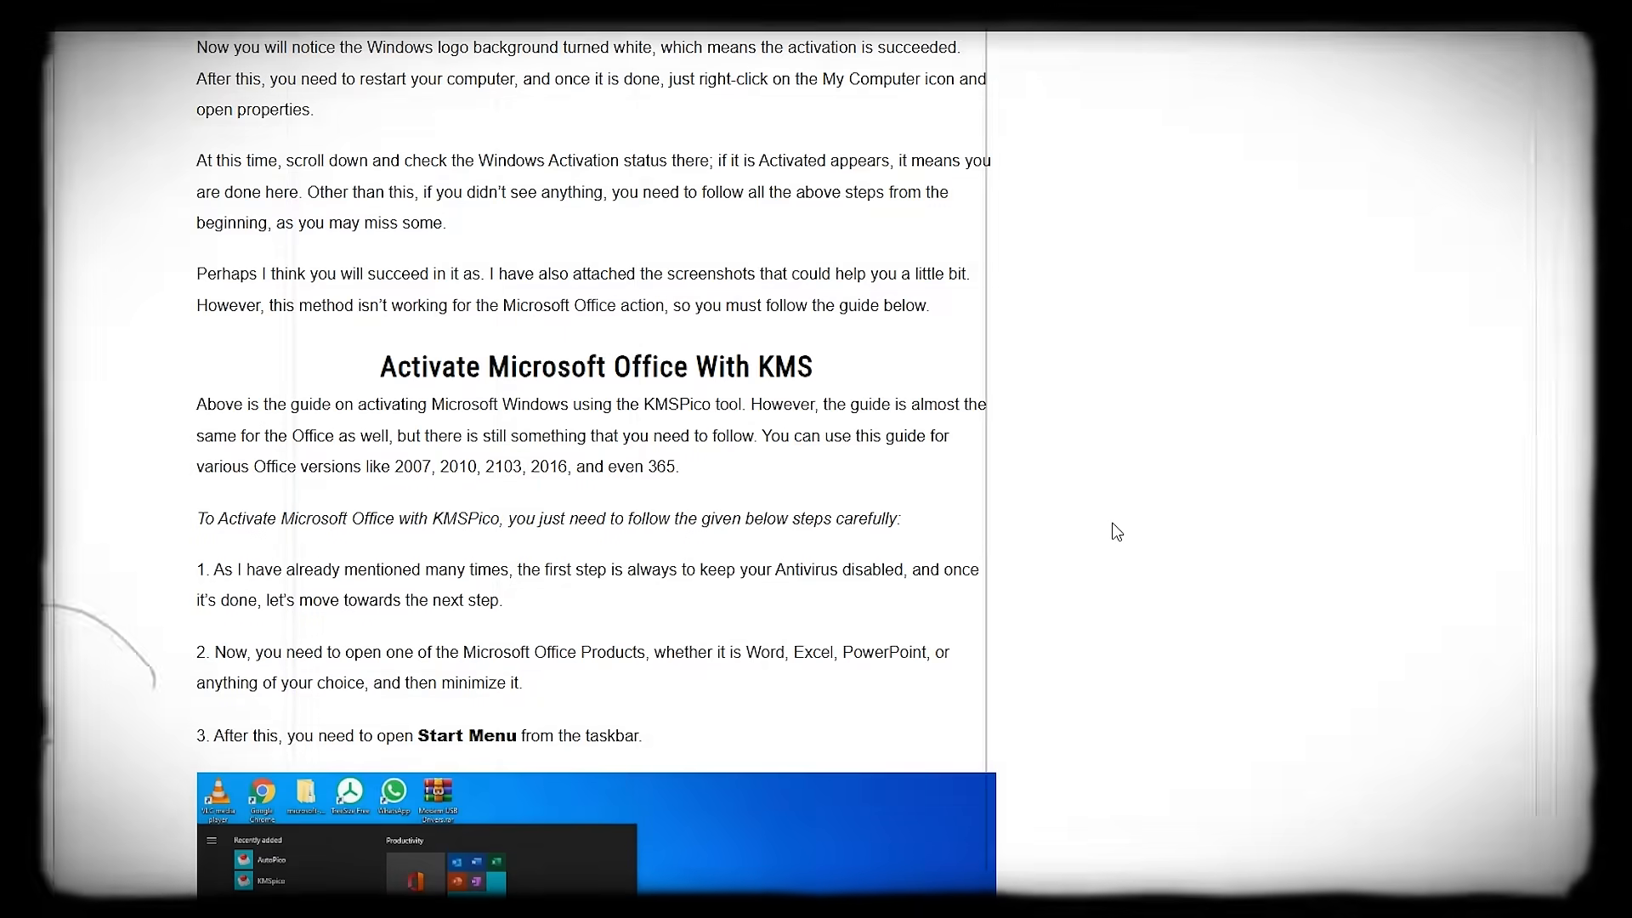
scroll(down, 3)
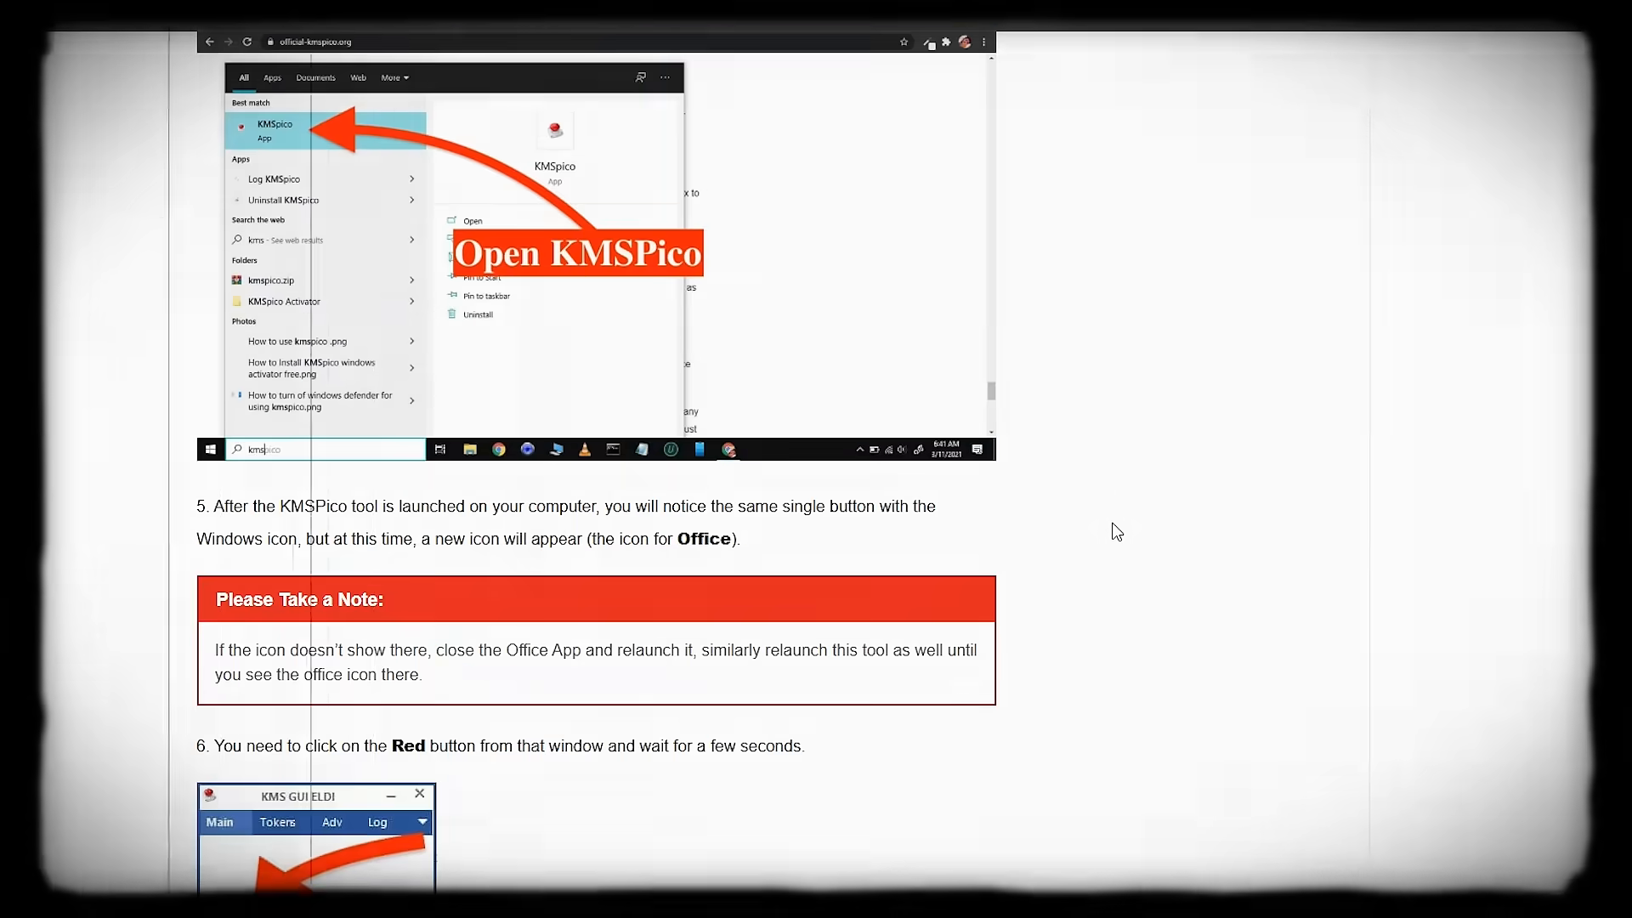
scroll(down, 3)
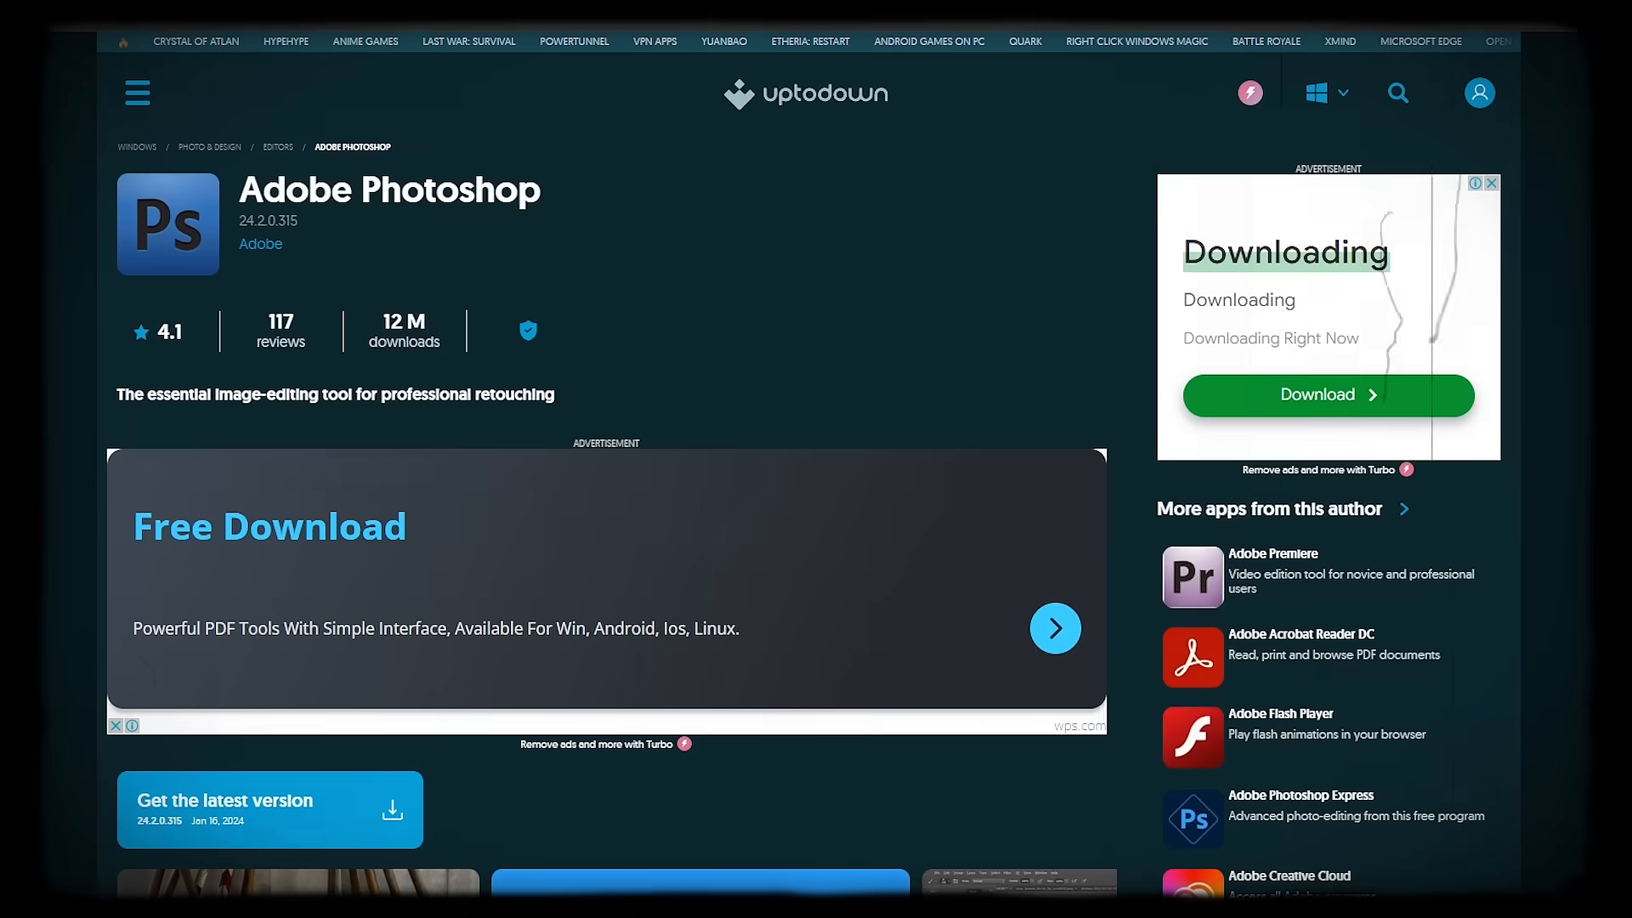
scroll(down, 3)
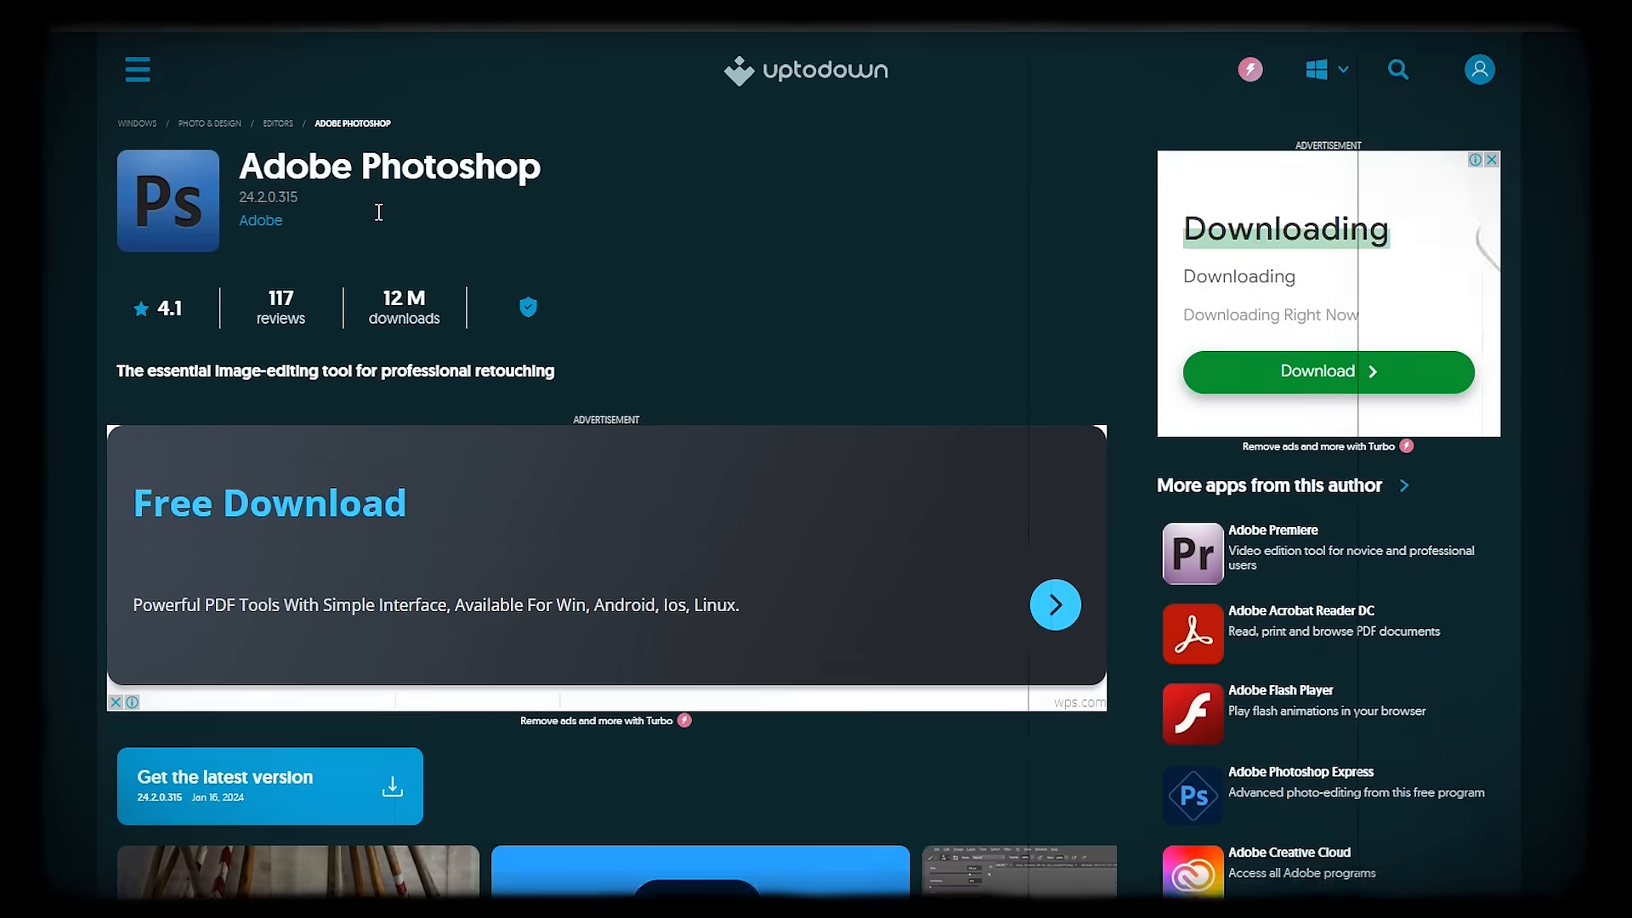
scroll(down, 3)
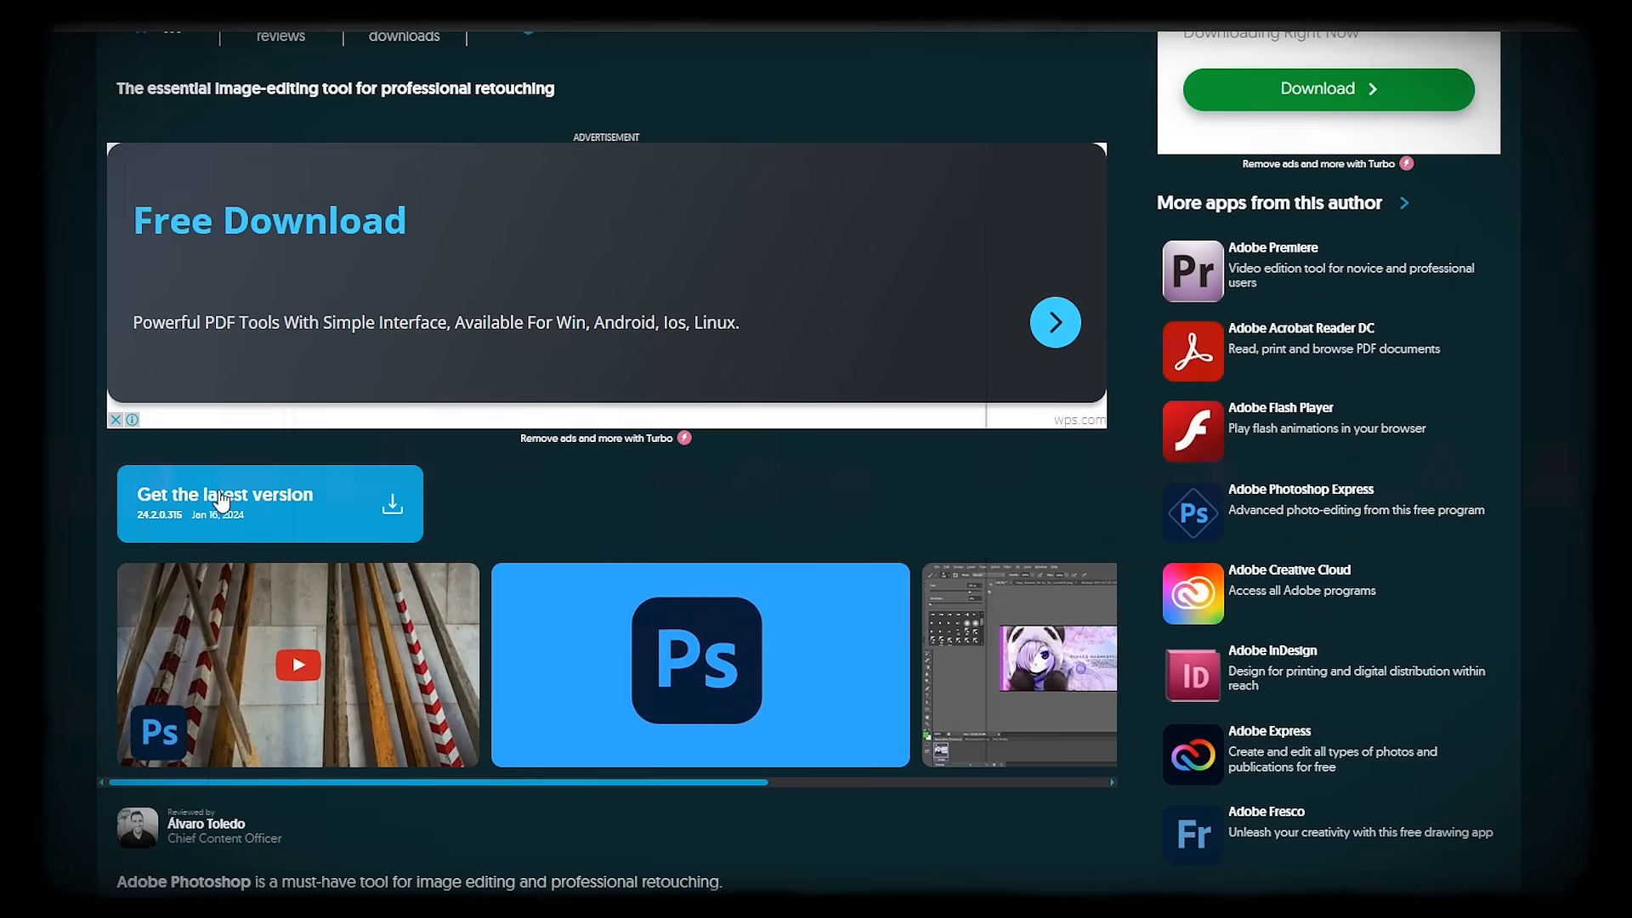
scroll(down, 3)
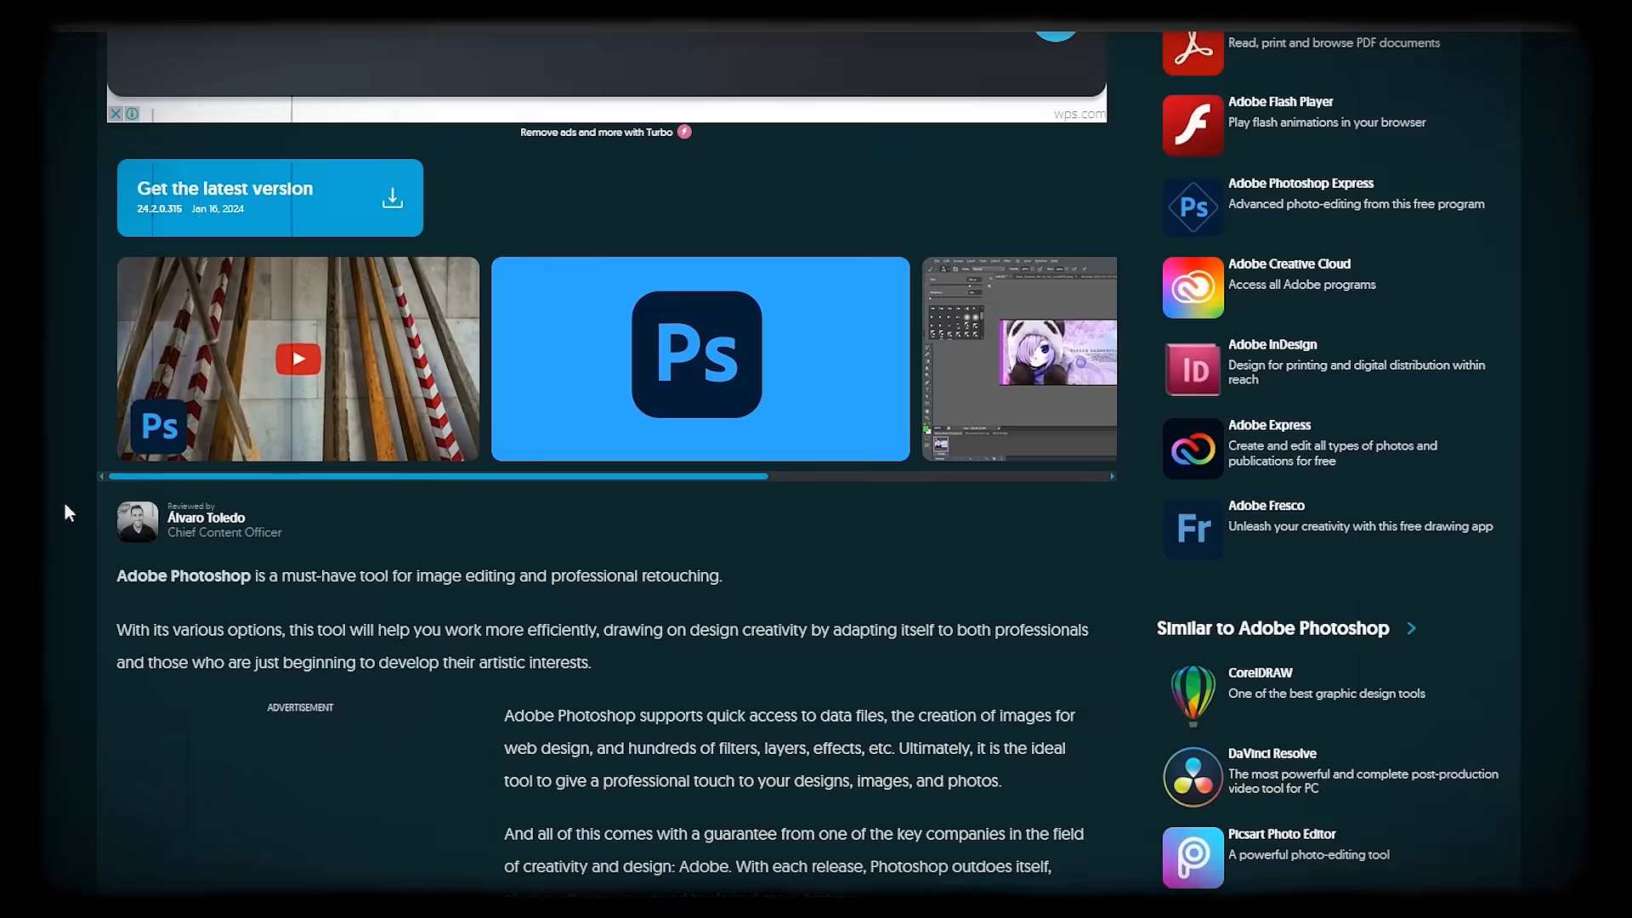
scroll(down, 3)
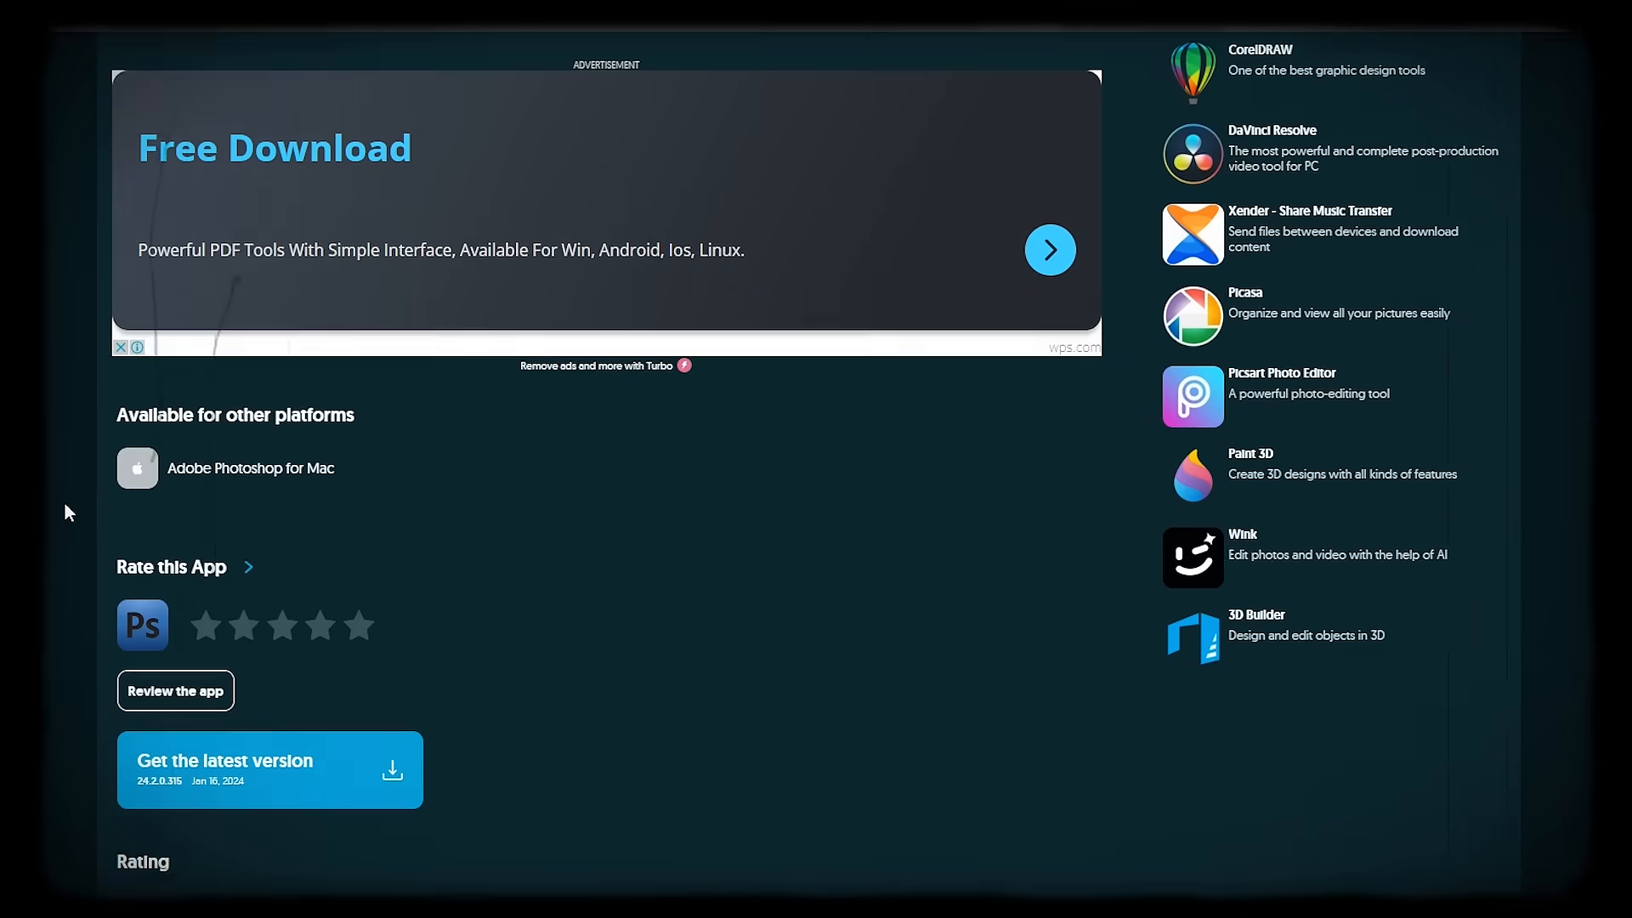
scroll(down, 3)
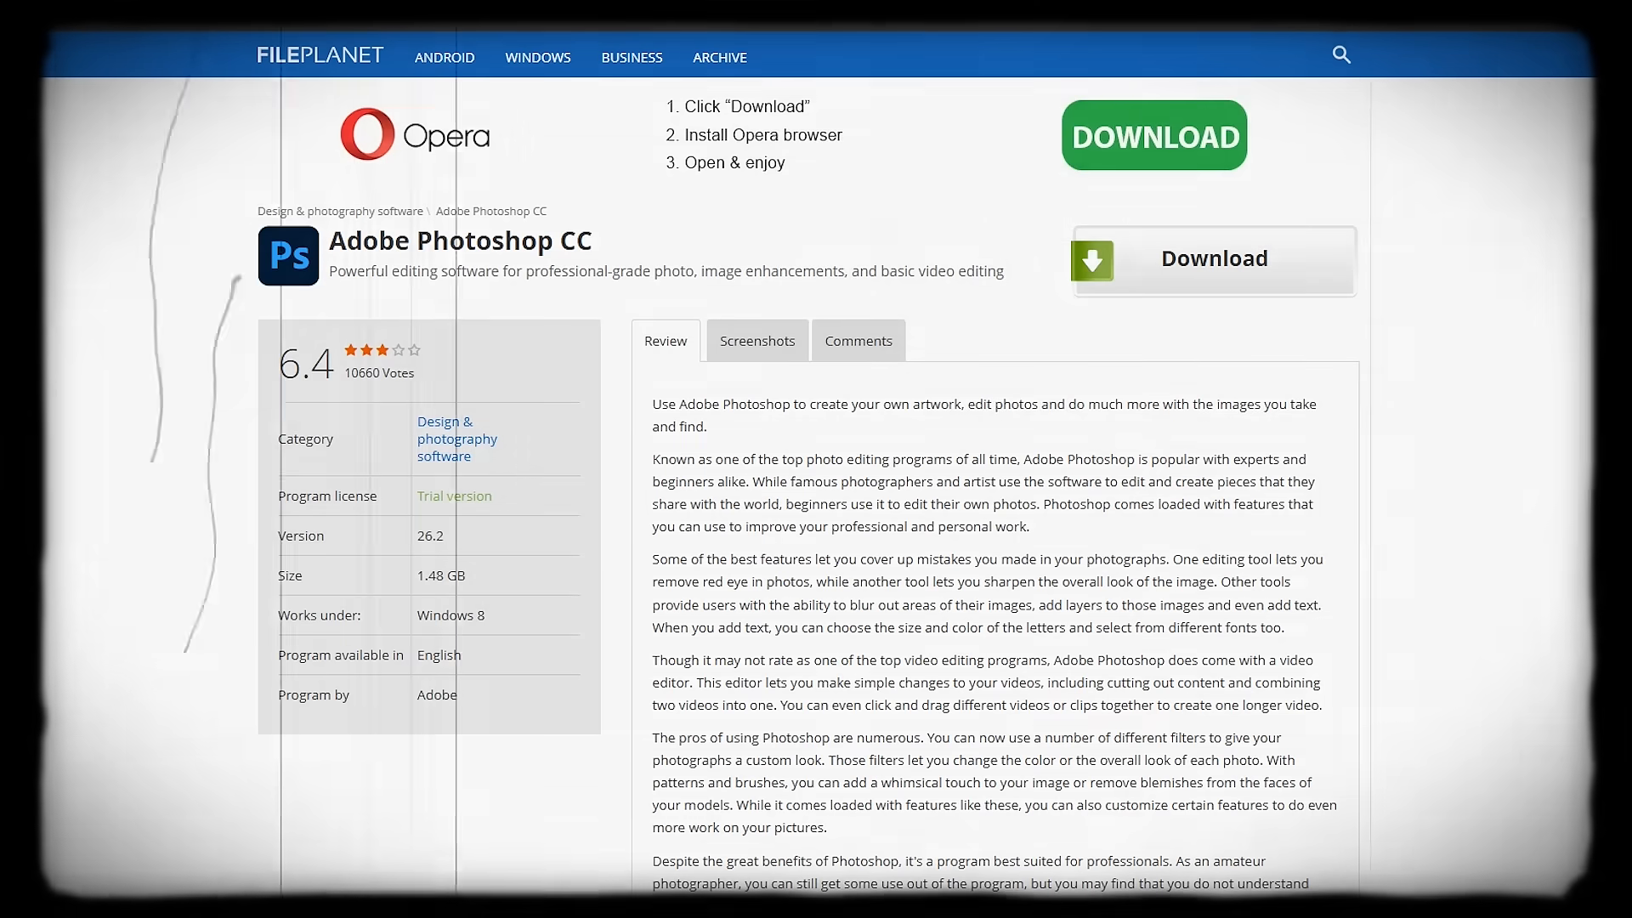
mouse_move(1408, 358)
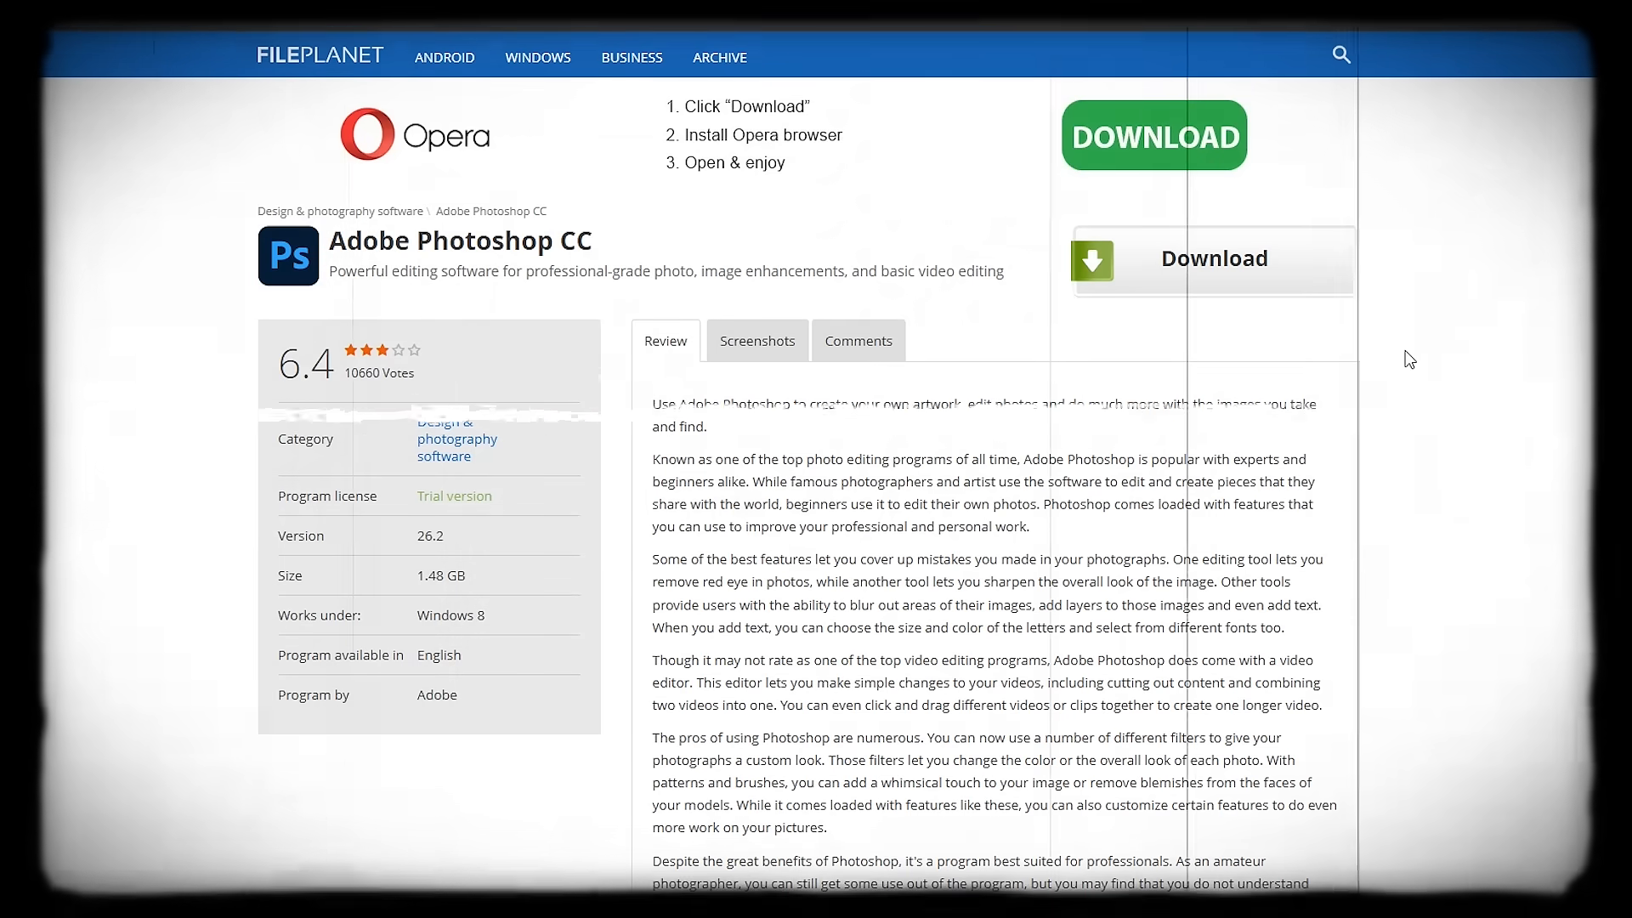
scroll(down, 3)
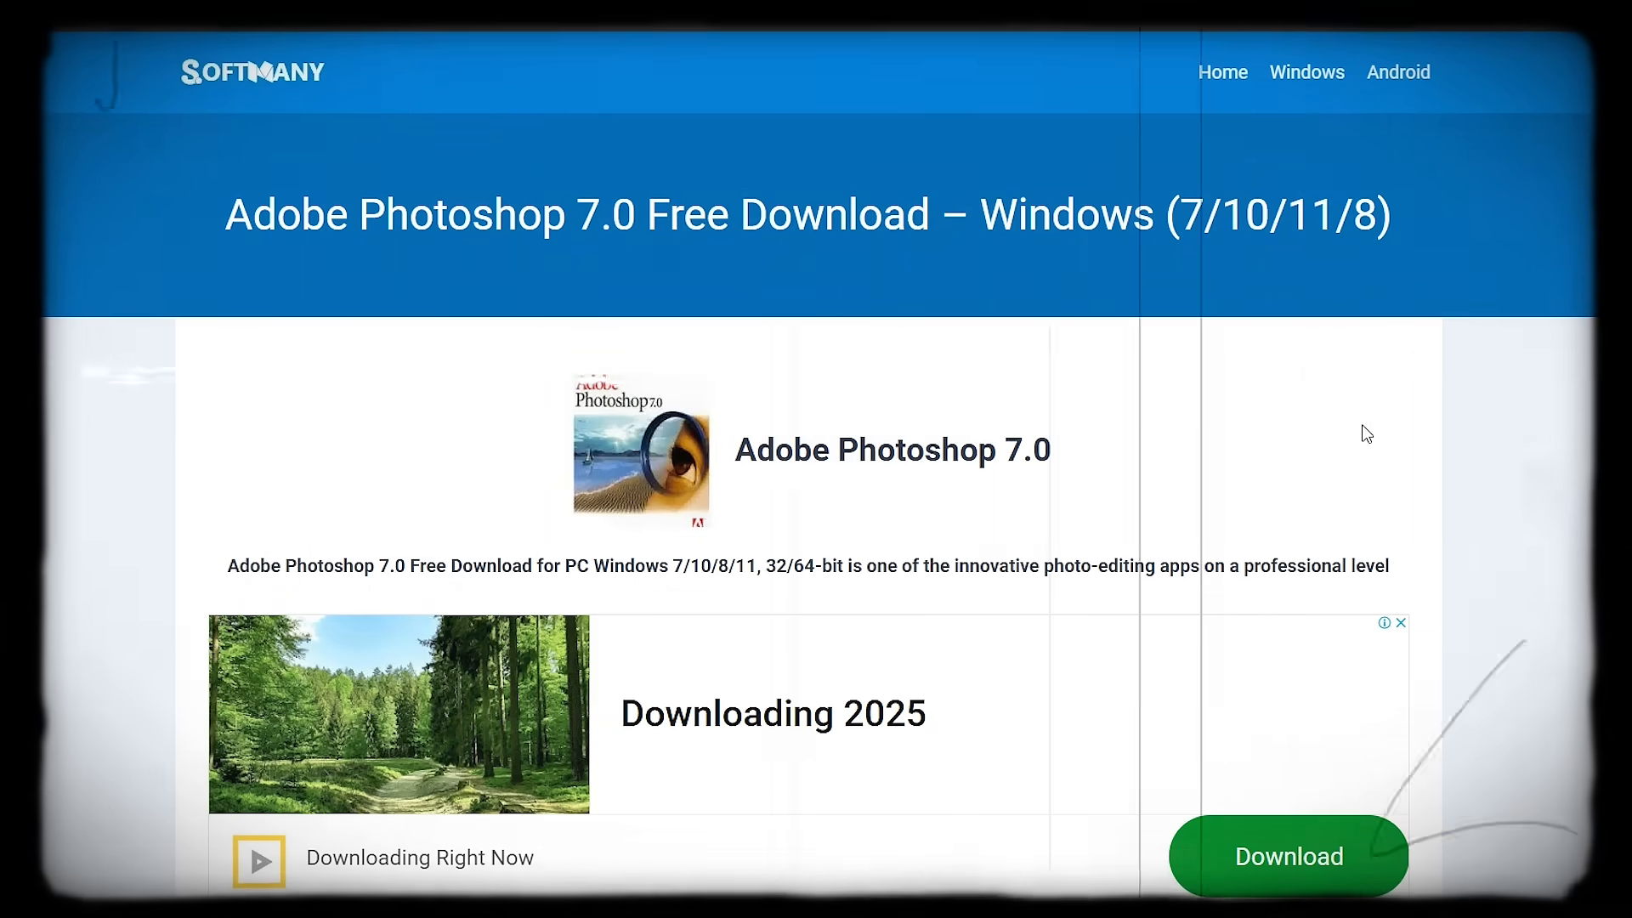
scroll(down, 3)
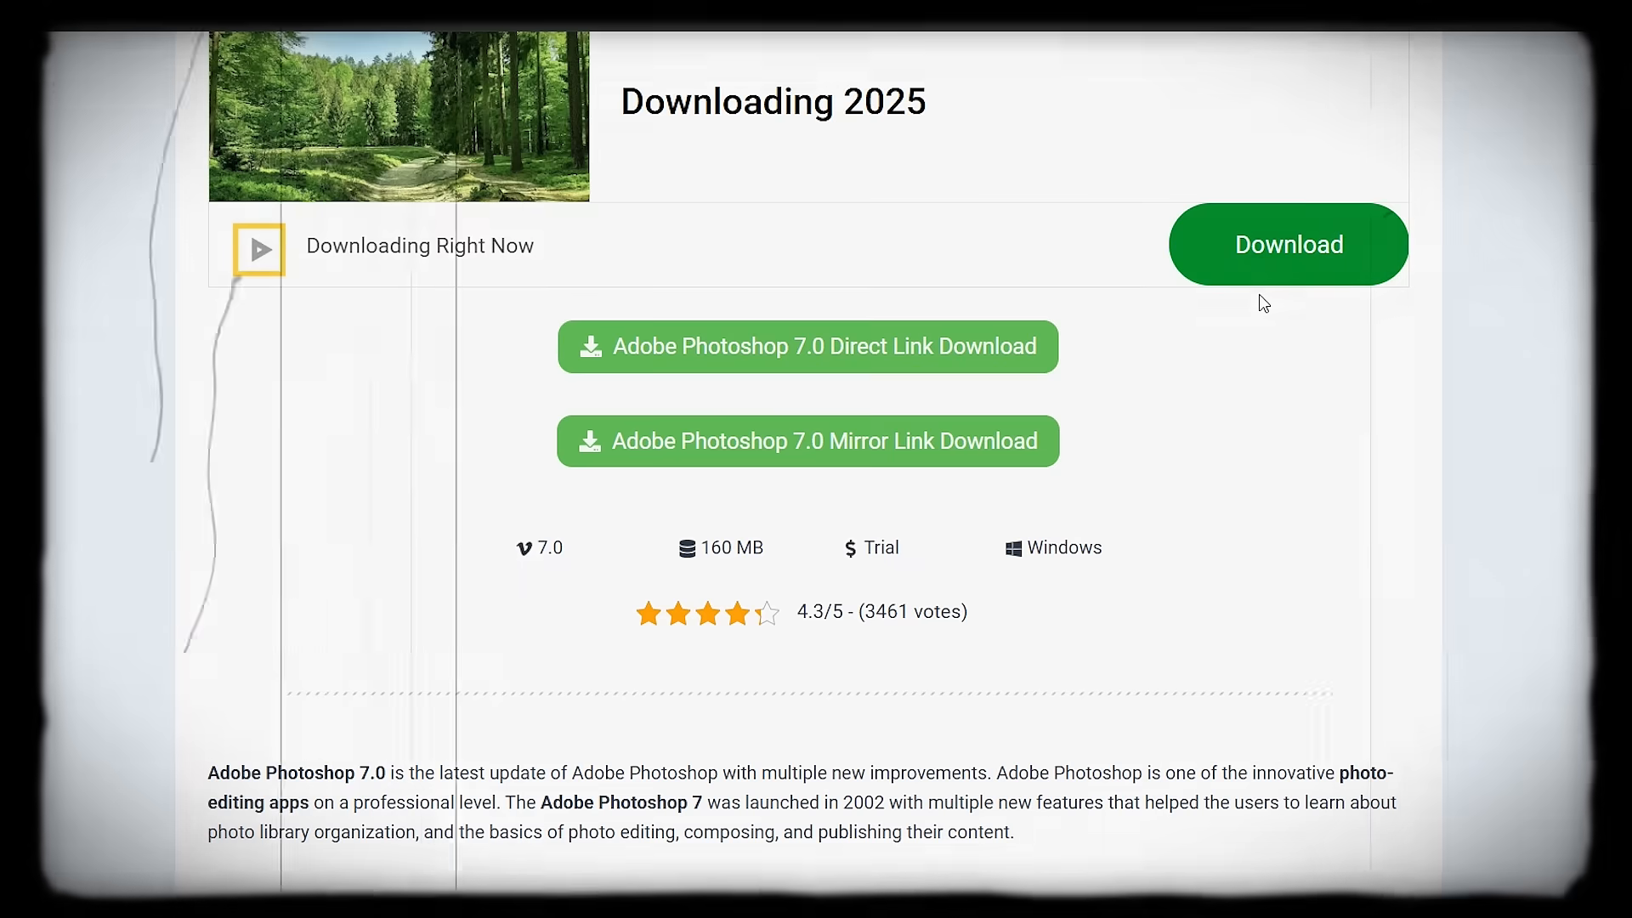
scroll(down, 3)
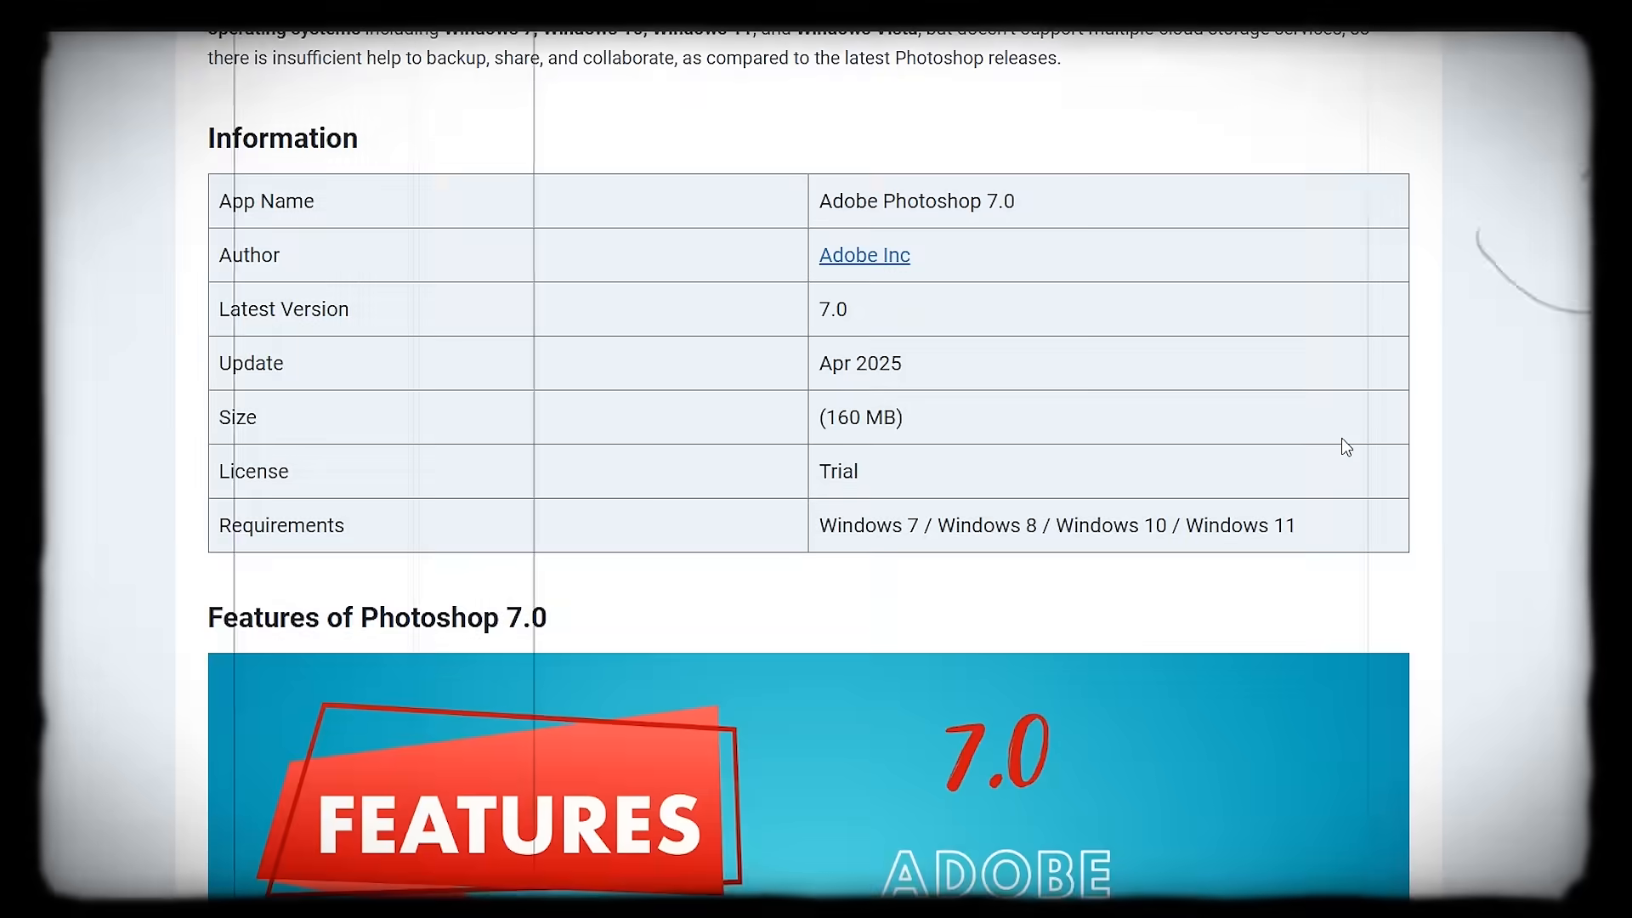
scroll(down, 3)
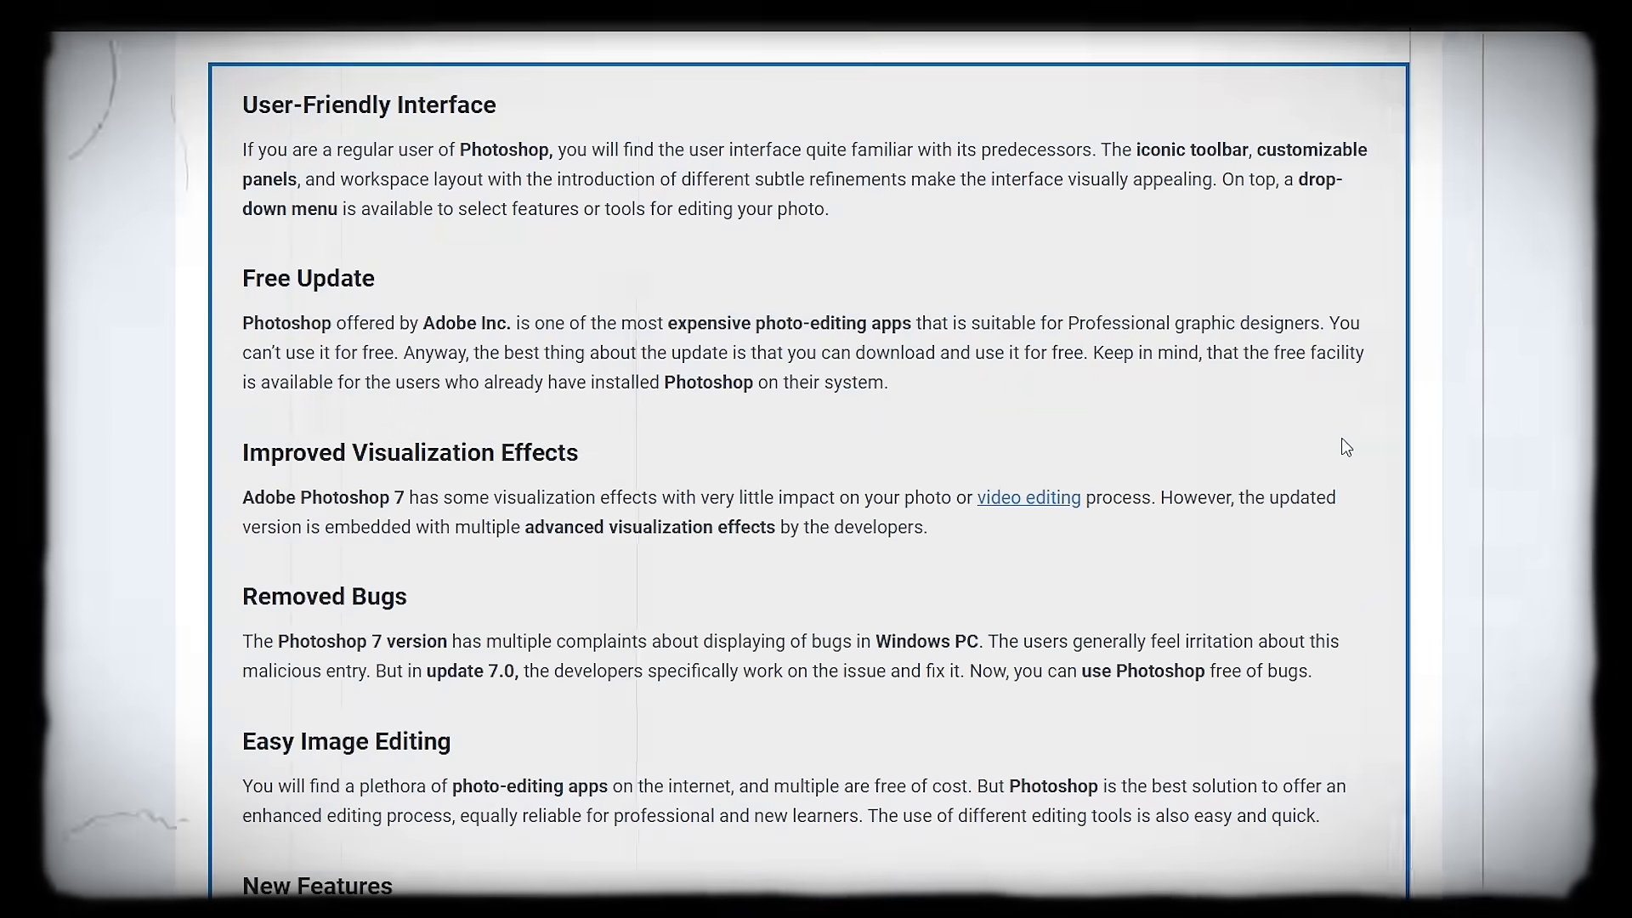
scroll(down, 3)
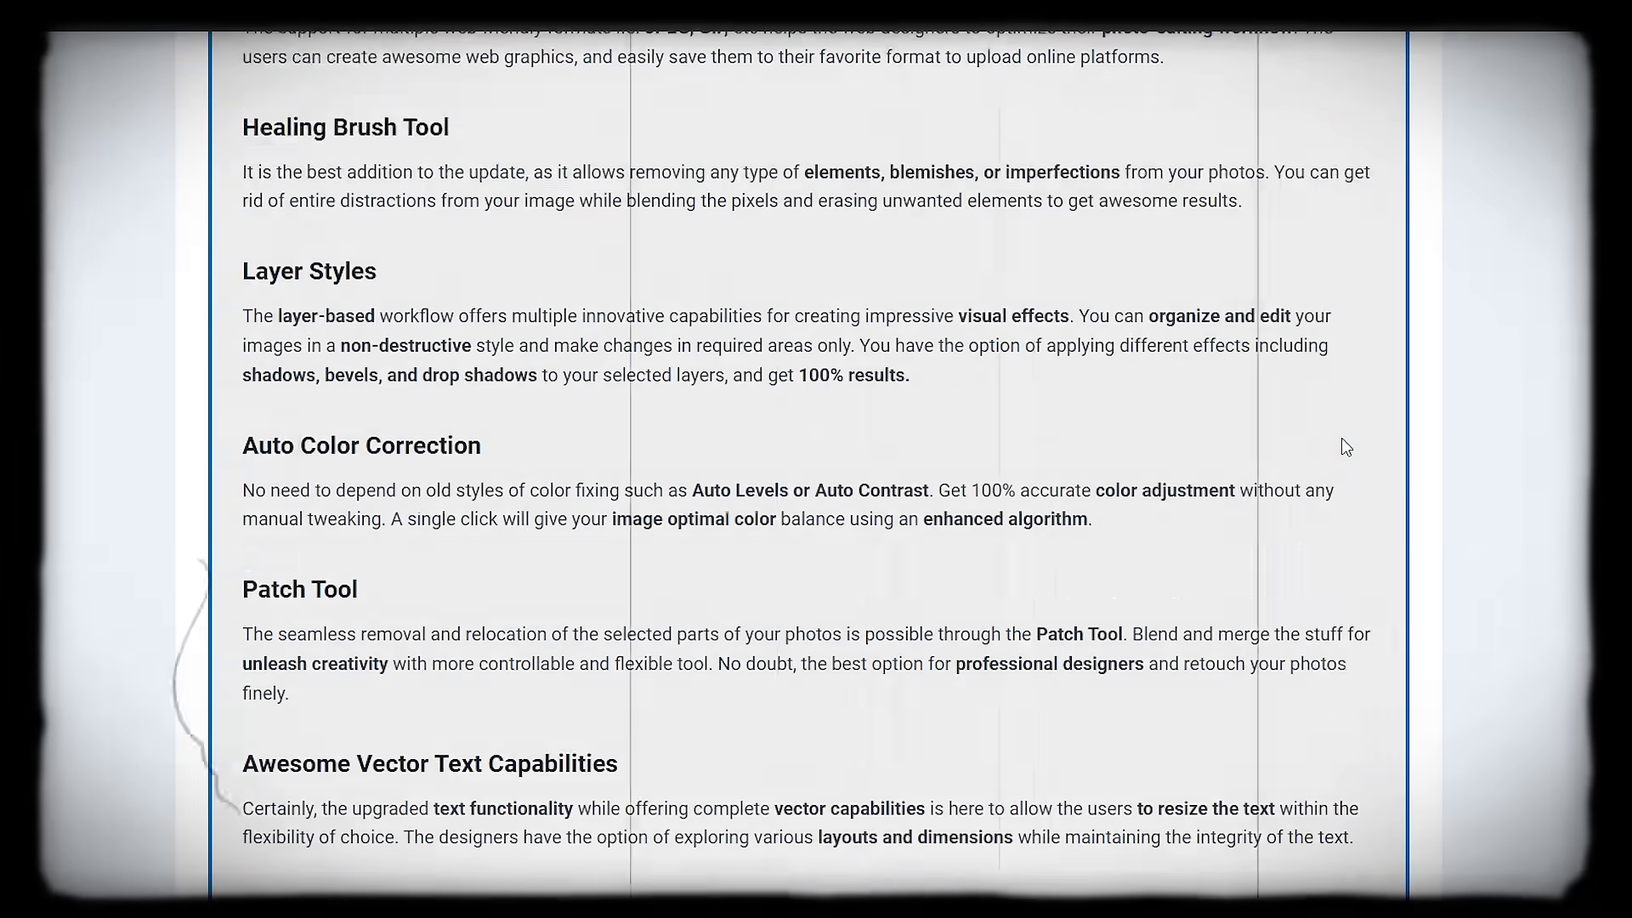
scroll(down, 3)
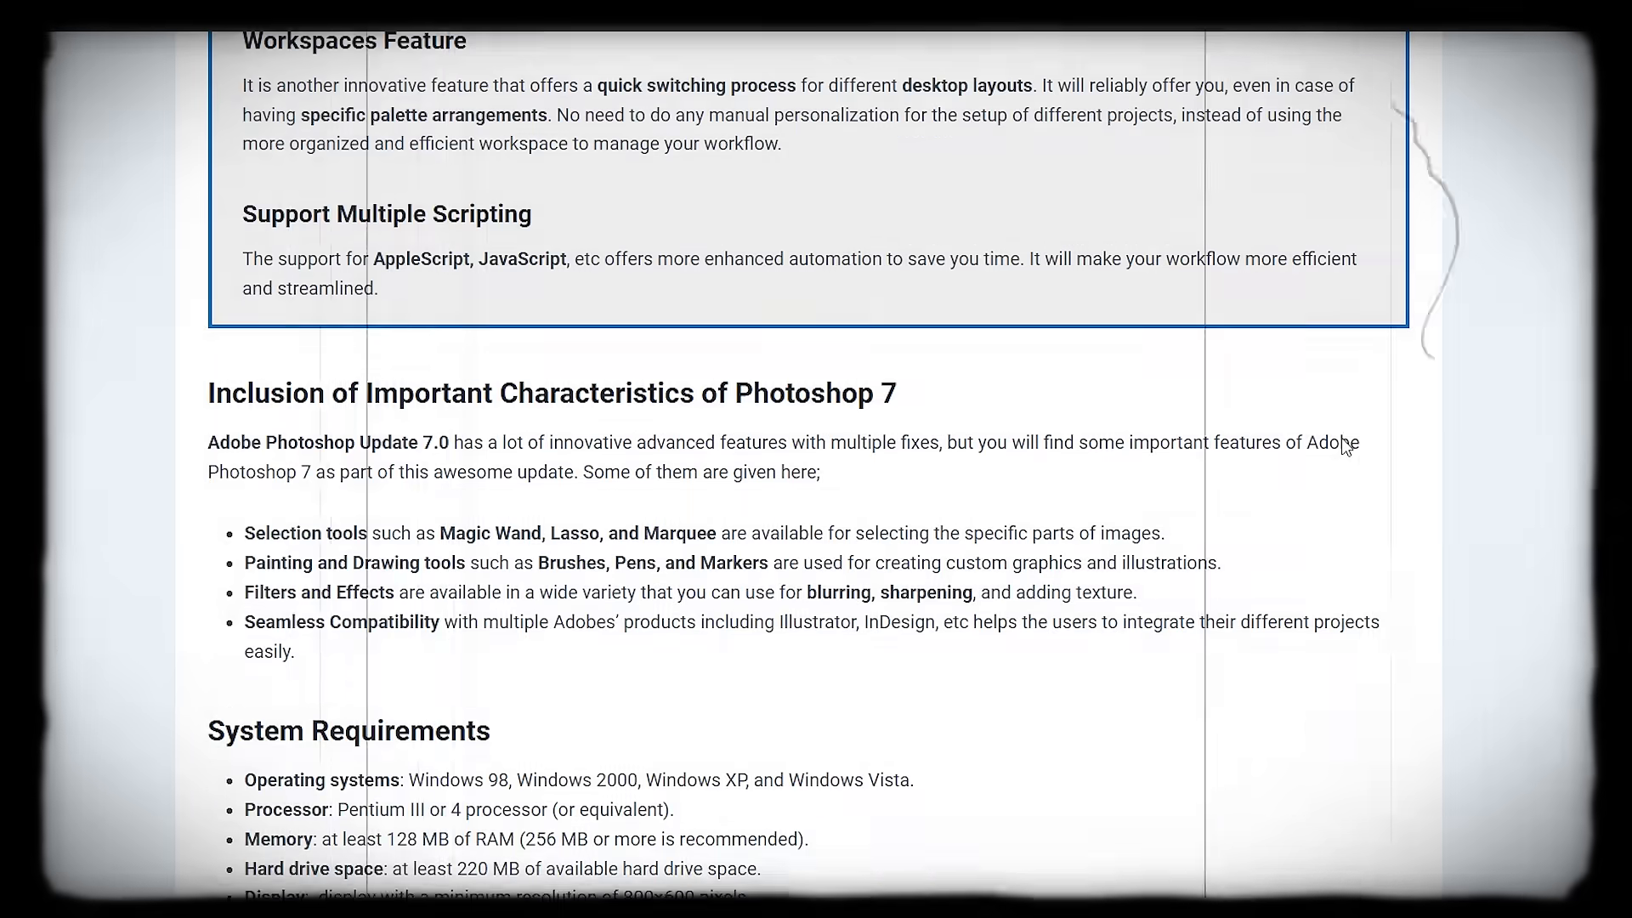